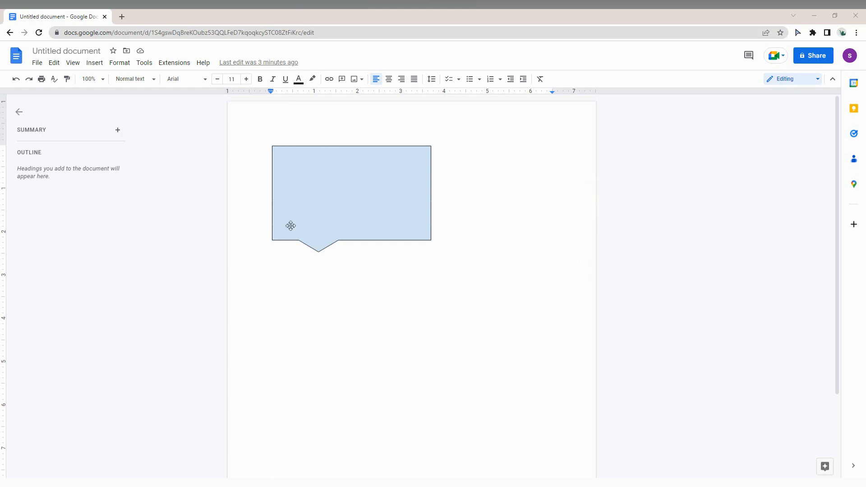
{"action": "mouse_move", "coordinate": [244, 225]}
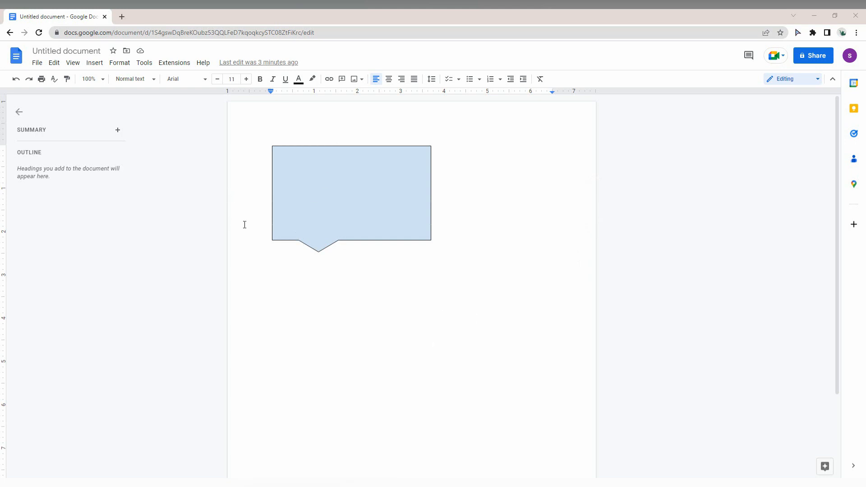
Step: Show the Insert menu to reach the Drawing > New option
{"action": "left_click", "coordinate": [94, 62]}
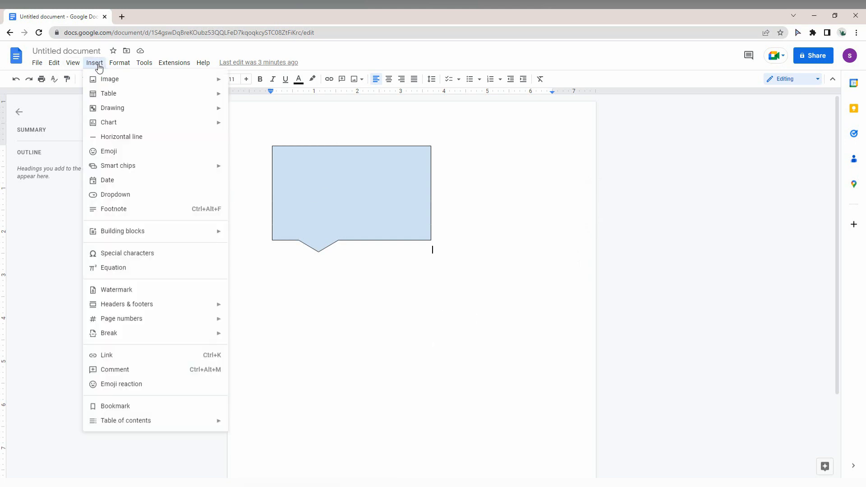
{"action": "mouse_move", "coordinate": [112, 108]}
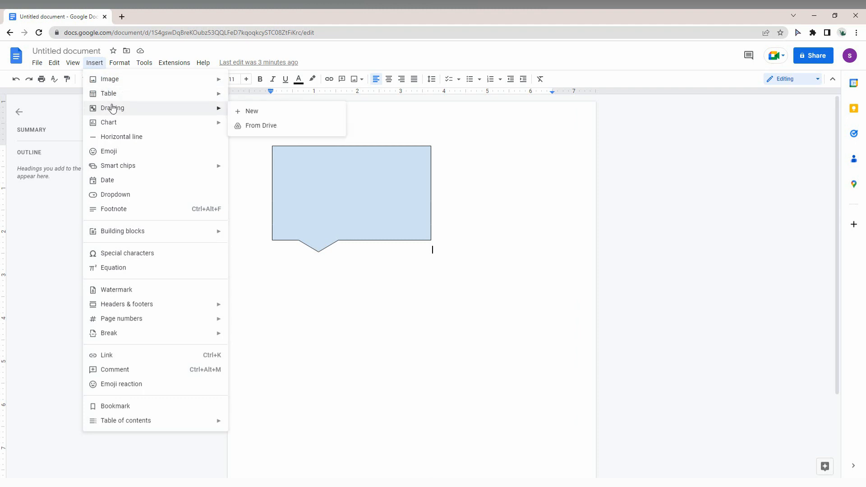
{"action": "mouse_move", "coordinate": [252, 111]}
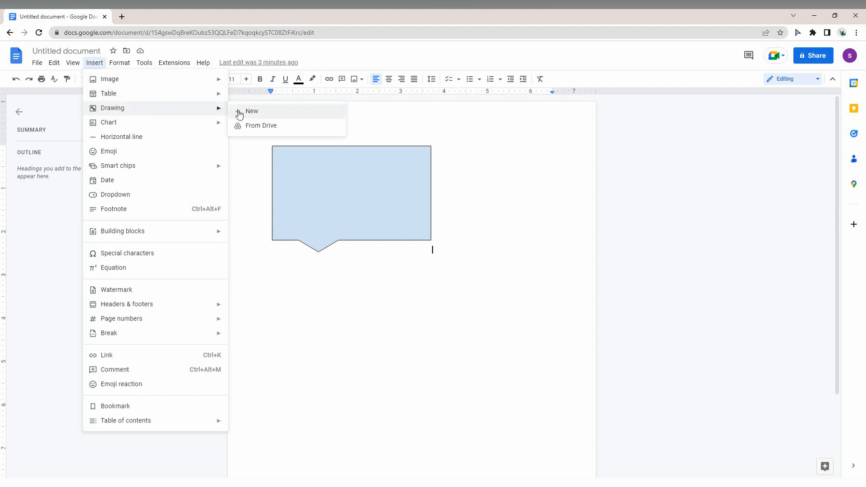
Step: Start a new blank drawing and reveal the Callouts shape category
{"action": "left_click", "coordinate": [251, 111]}
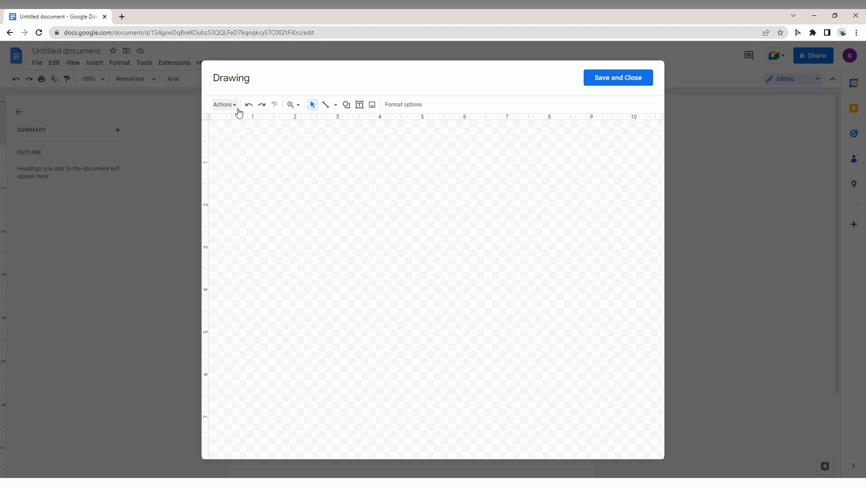
{"action": "mouse_move", "coordinate": [346, 105]}
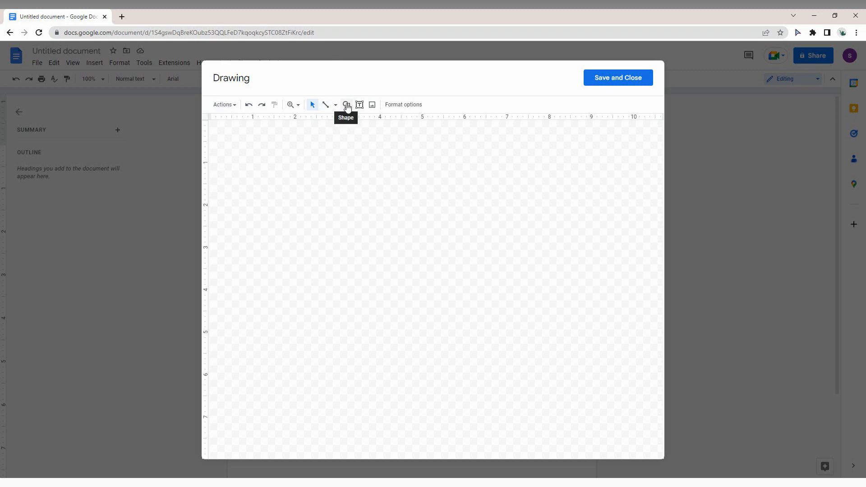
{"action": "left_click", "coordinate": [346, 104]}
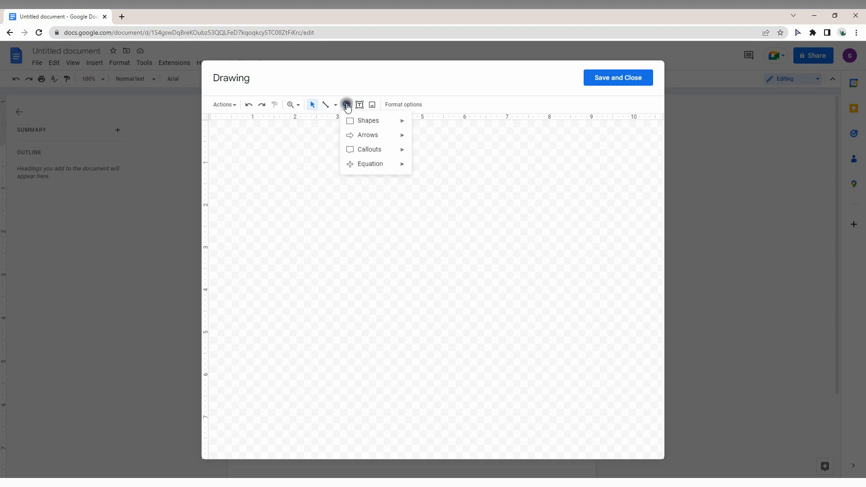
{"action": "mouse_move", "coordinate": [367, 135]}
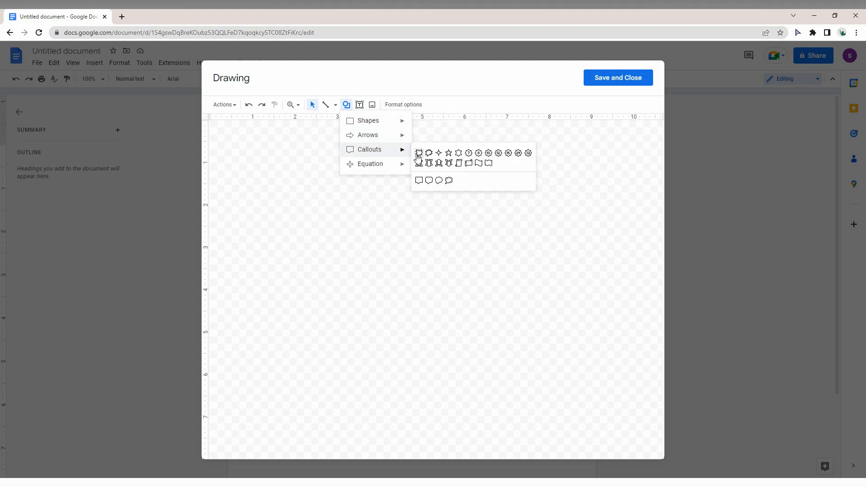
{"action": "mouse_move", "coordinate": [502, 161]}
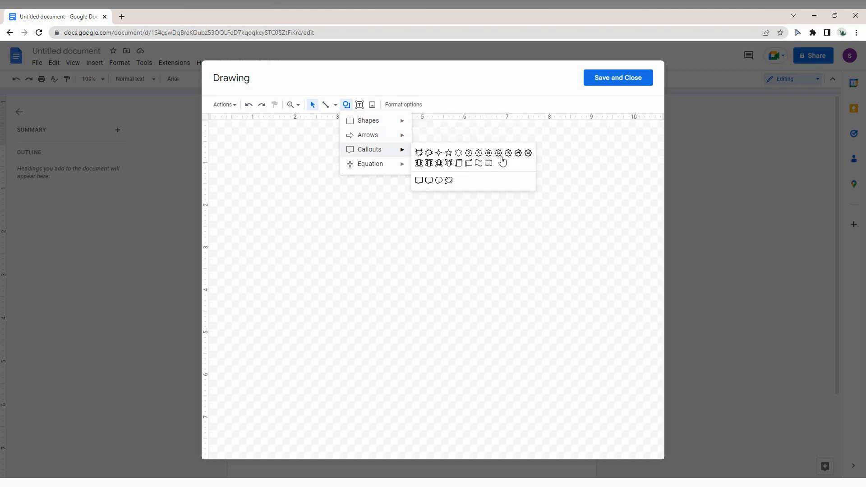
{"action": "mouse_move", "coordinate": [459, 164]}
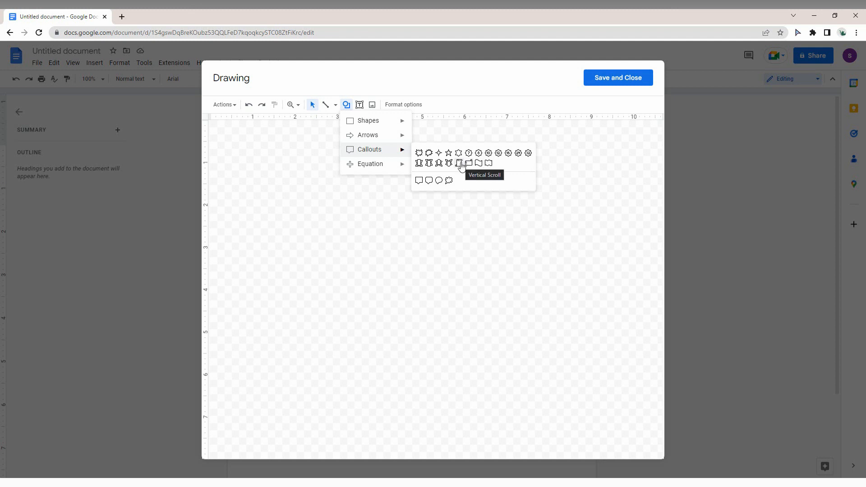
Step: Draw a light-blue Vertical Scroll on the canvas and resize it smaller by its handles
{"action": "left_click", "coordinate": [460, 163]}
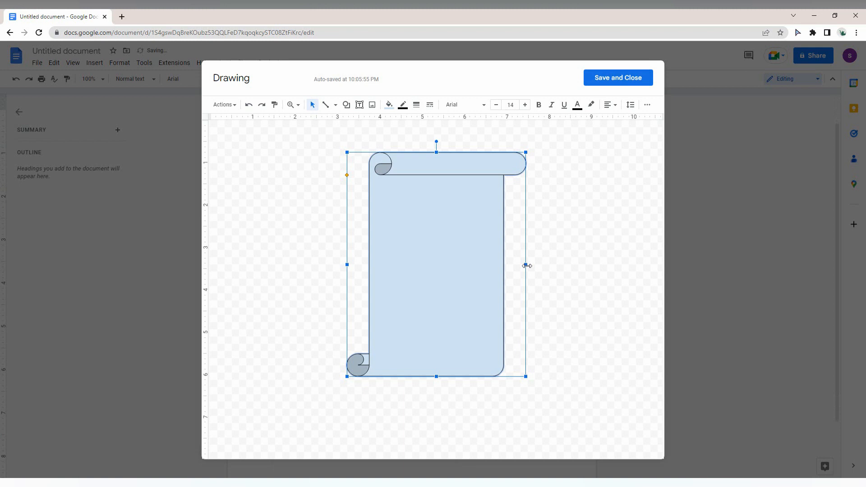
{"action": "left_click_drag", "start_coordinate": [525, 265], "coordinate": [483, 265]}
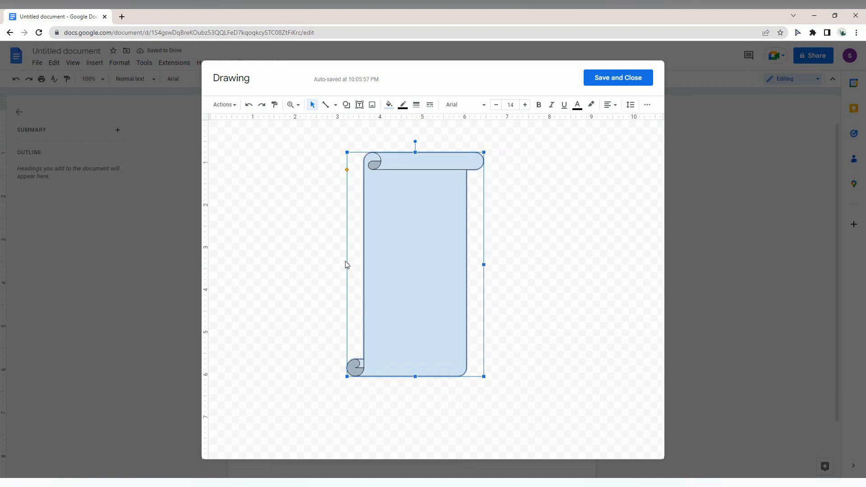
{"action": "left_click_drag", "start_coordinate": [414, 259], "coordinate": [397, 260]}
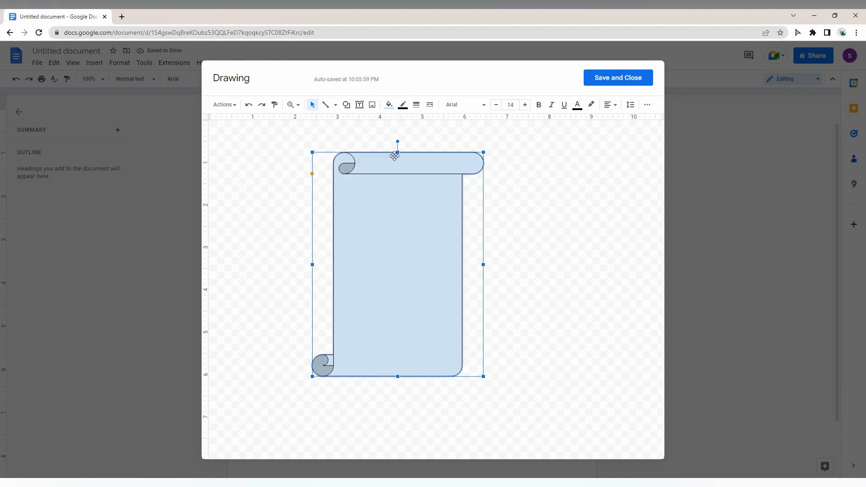
{"action": "left_click_drag", "start_coordinate": [394, 156], "coordinate": [440, 337]}
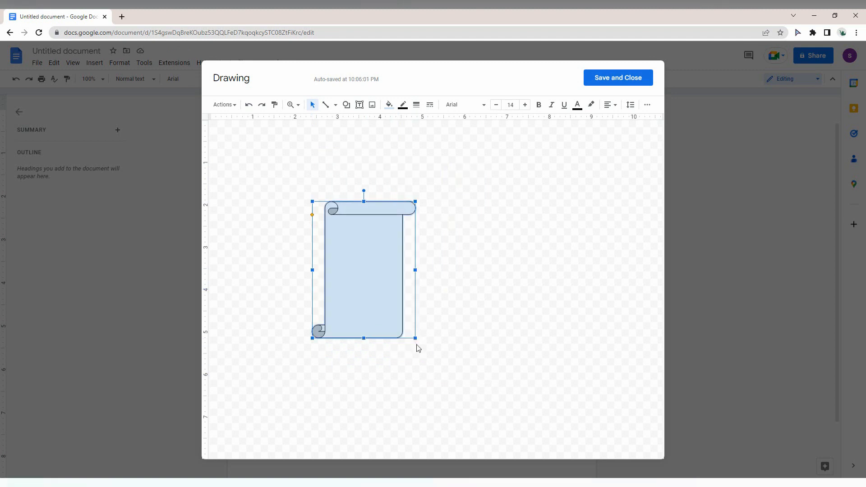
{"action": "left_click_drag", "start_coordinate": [415, 338], "coordinate": [460, 364]}
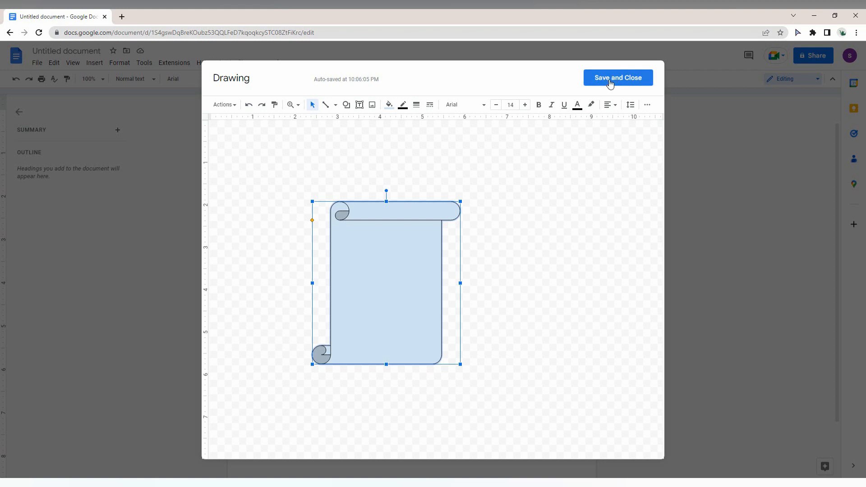
Step: Save and close the drawing so the vertical scroll lands below the rectangular callout
{"action": "left_click", "coordinate": [617, 78]}
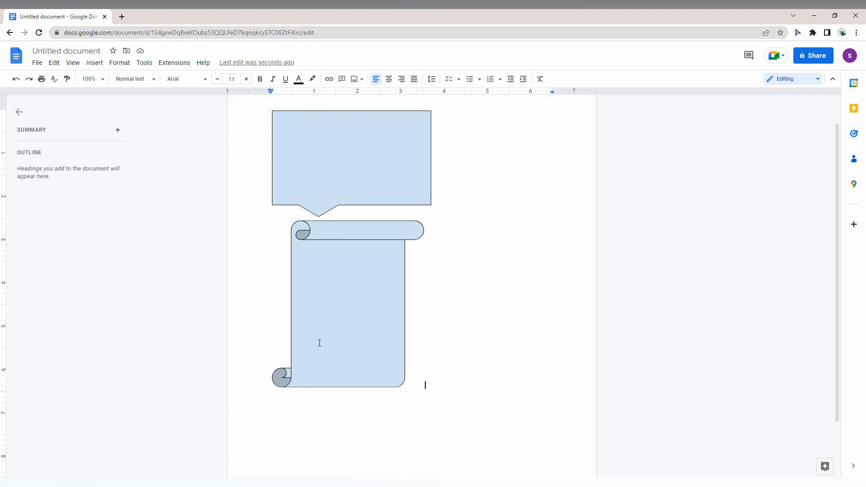
{"action": "mouse_move", "coordinate": [125, 71]}
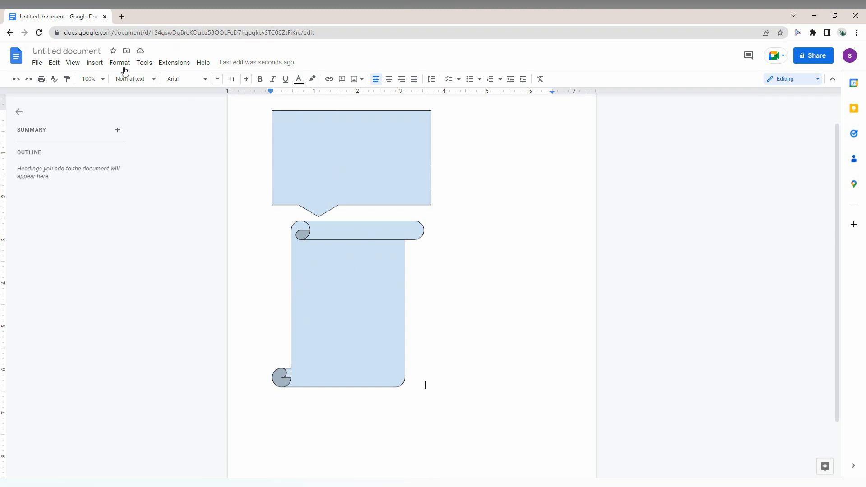
Step: Start a third blank drawing and draw a large light-blue Cloud Callout on its canvas
{"action": "left_click", "coordinate": [94, 62]}
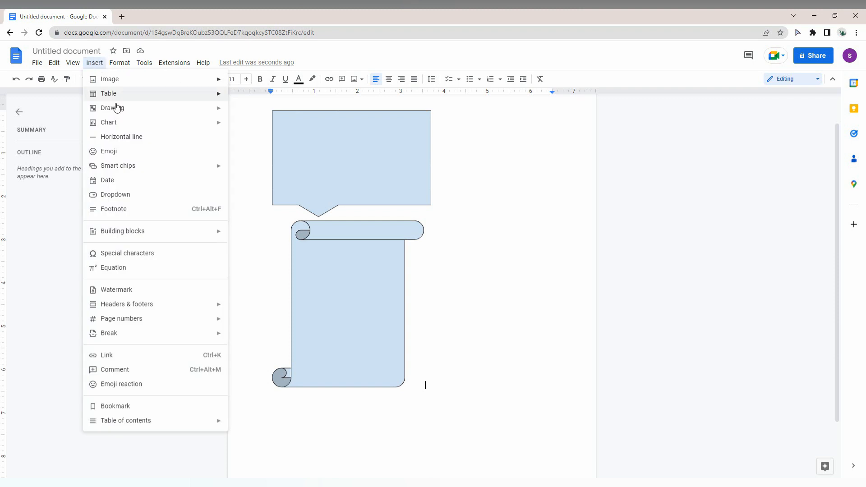
{"action": "left_click", "coordinate": [111, 107]}
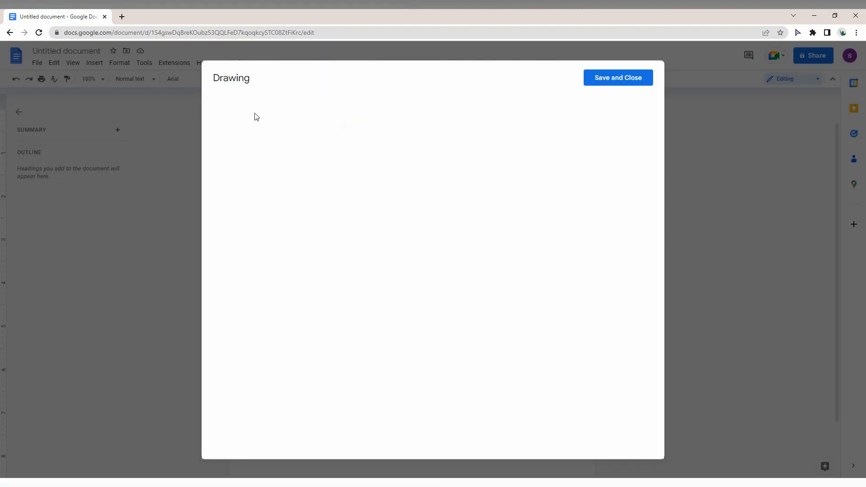
{"action": "left_click", "coordinate": [348, 104]}
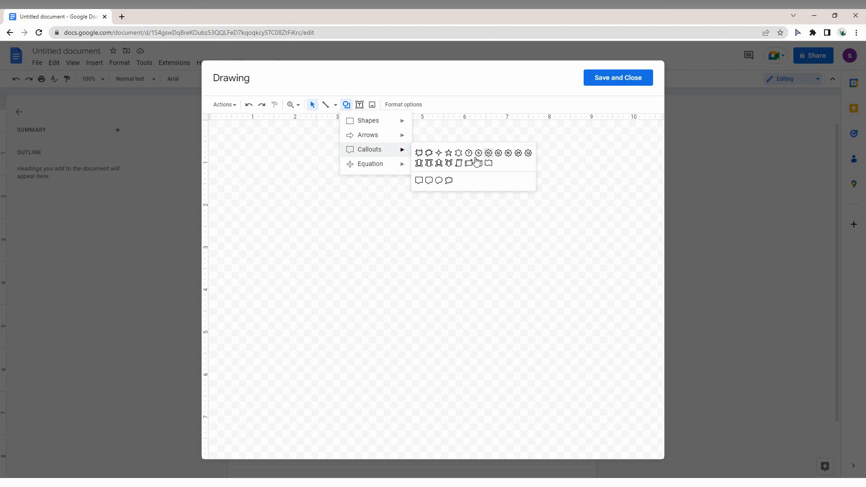
{"action": "mouse_move", "coordinate": [450, 180]}
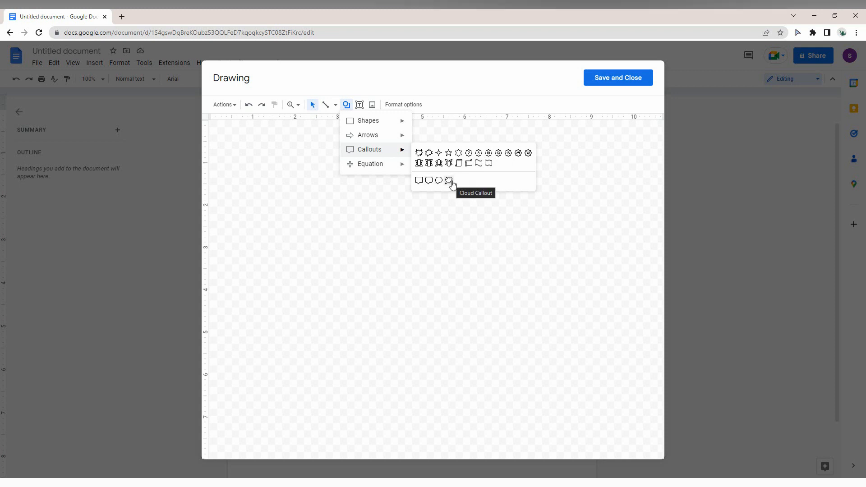
{"action": "mouse_move", "coordinate": [430, 181]}
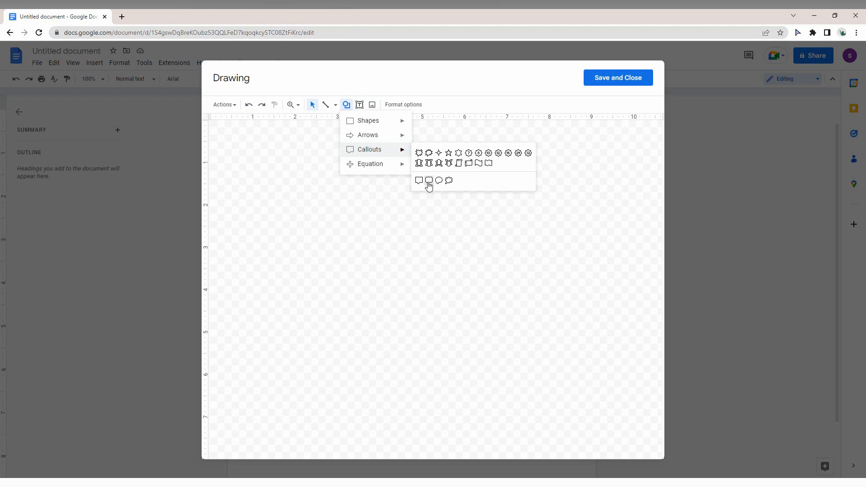
{"action": "mouse_move", "coordinate": [438, 181]}
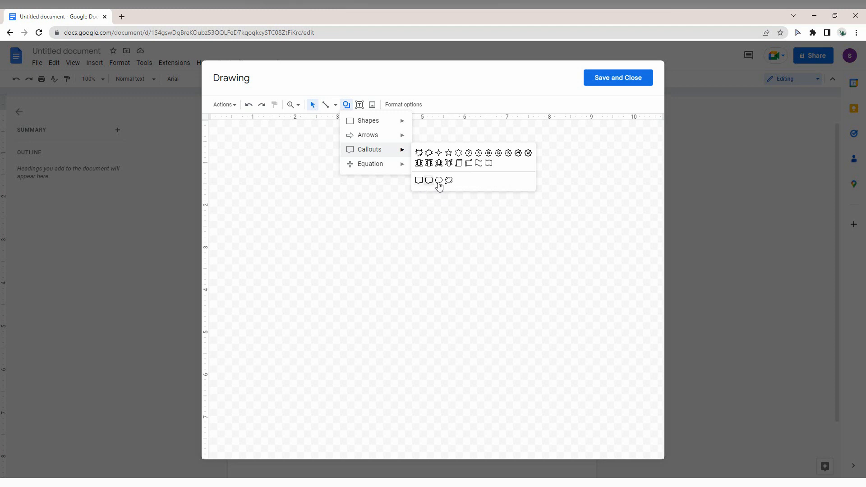
{"action": "left_click", "coordinate": [438, 180]}
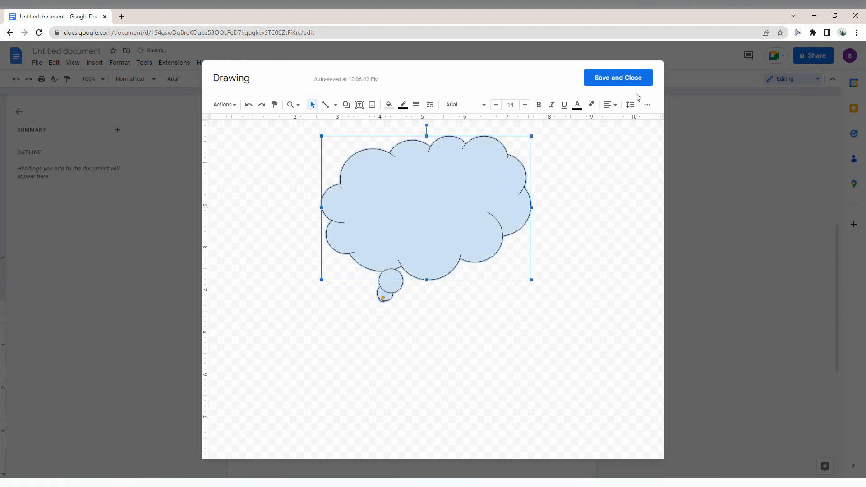
Step: Save and close the drawing so the cloud callout is placed on the next page
{"action": "left_click", "coordinate": [617, 77]}
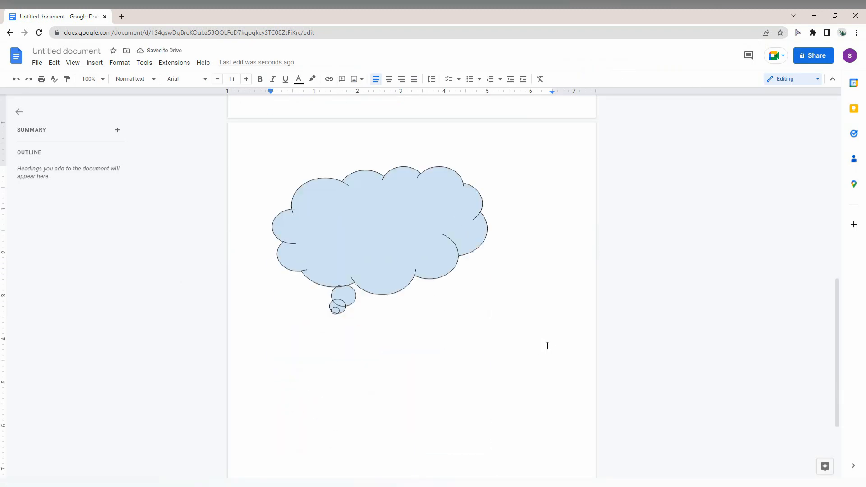
{"action": "mouse_move", "coordinate": [513, 307]}
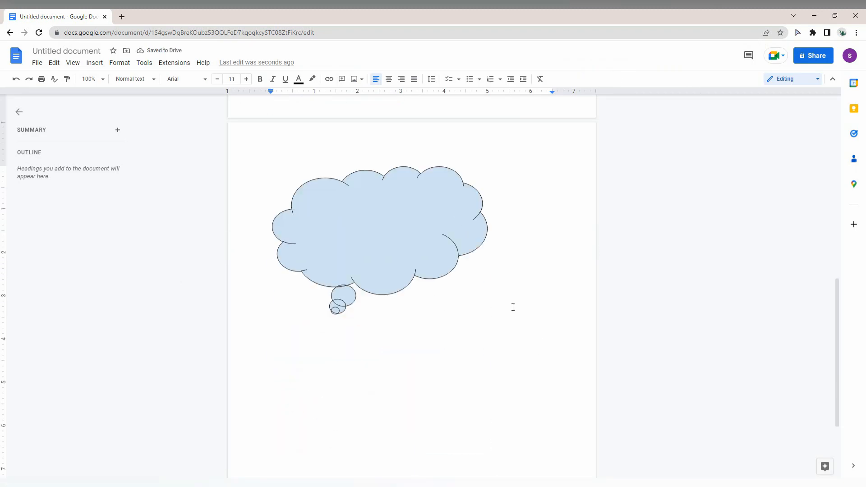